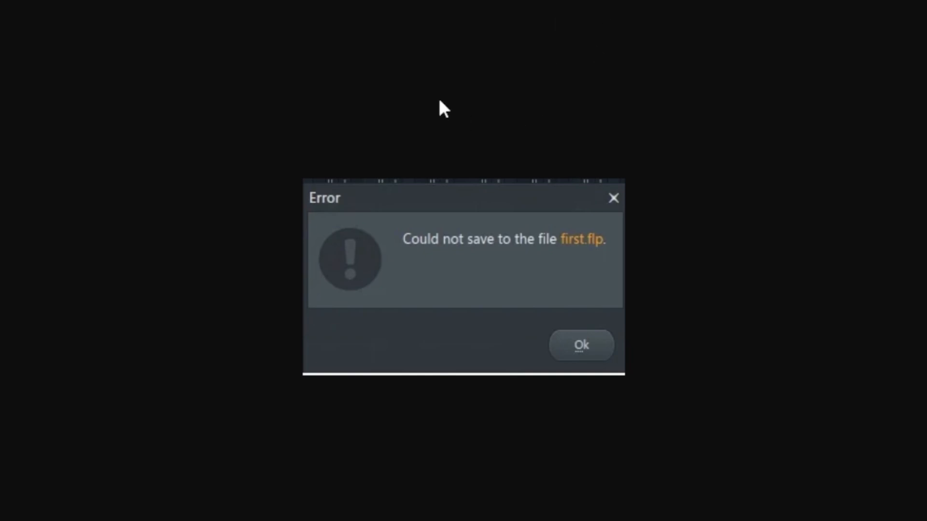
mouse_move(377, 272)
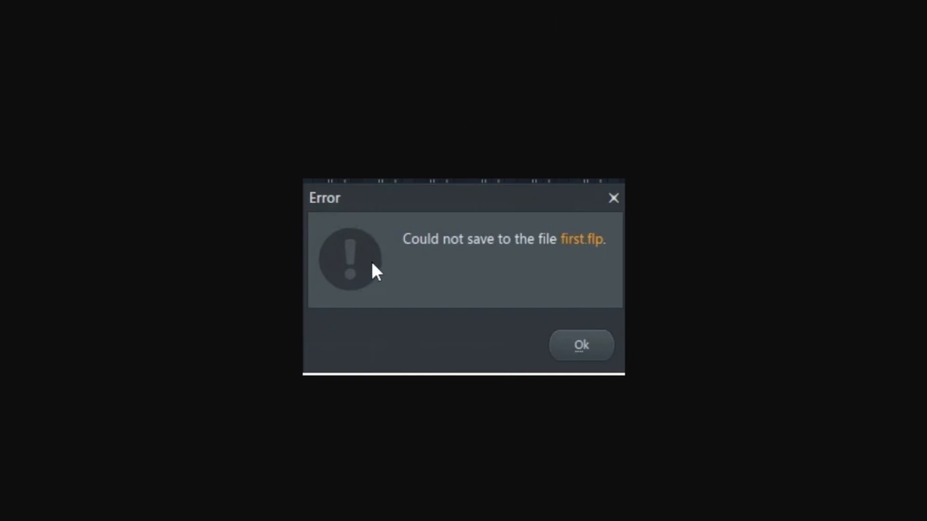
mouse_move(495, 283)
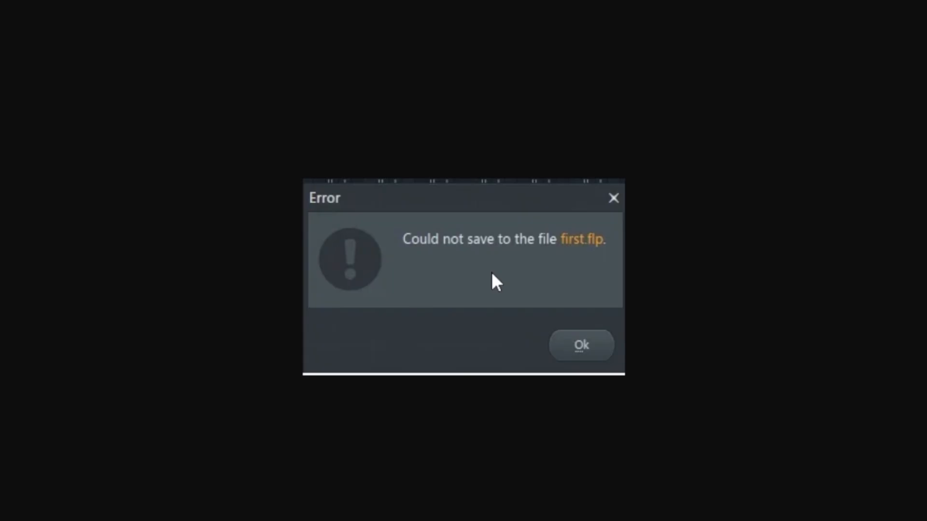
mouse_move(483, 296)
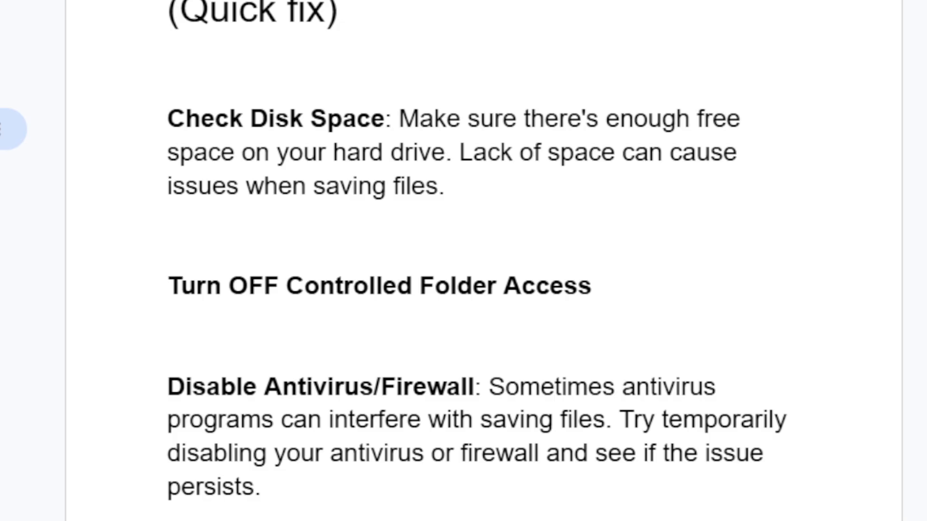
- Search 'se' in Start and launch Windows Security
scroll("up", 3)
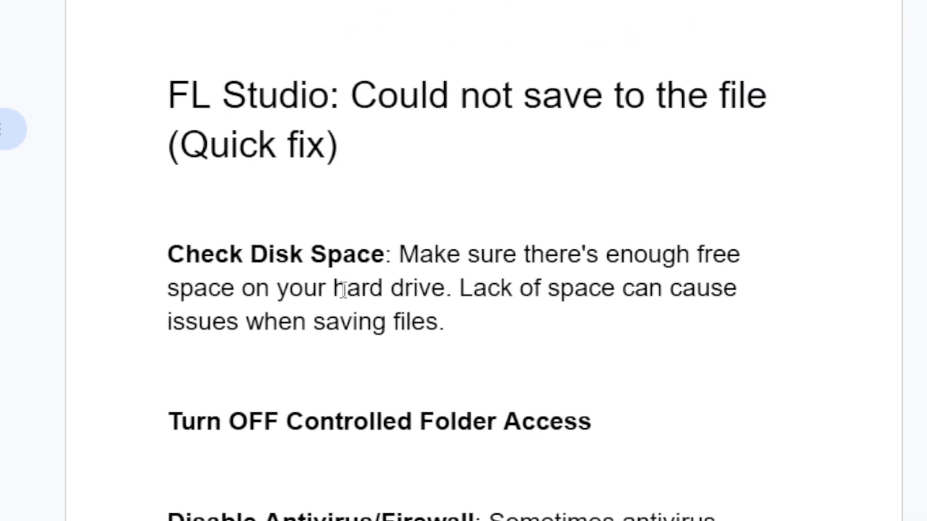
mouse_move(697, 288)
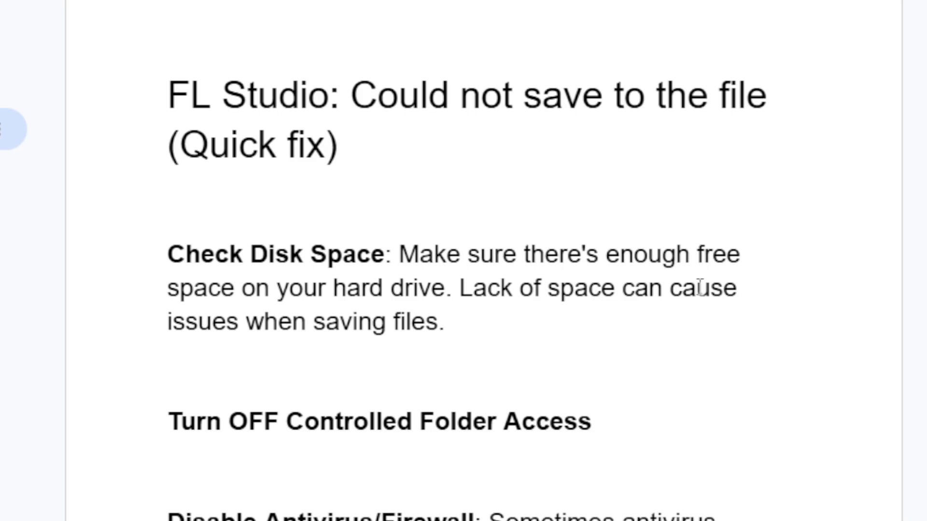
mouse_move(426, 323)
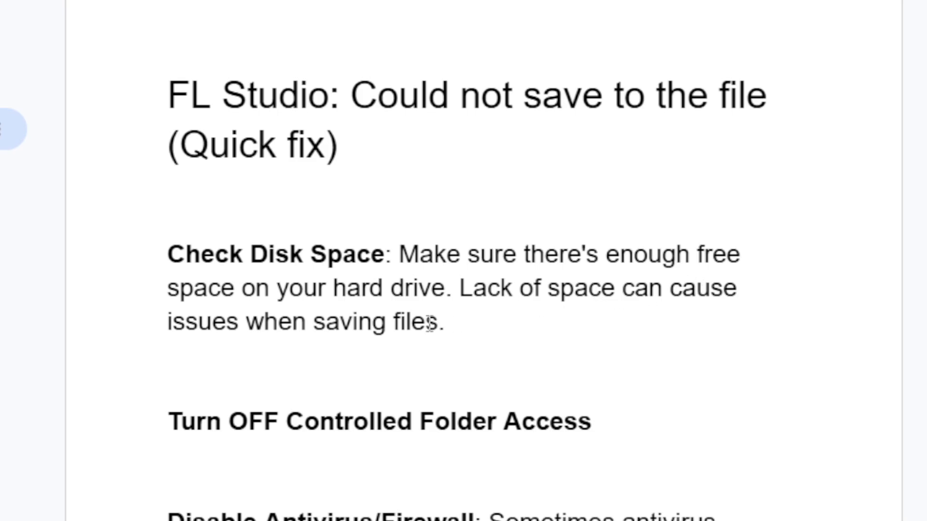
mouse_move(332, 295)
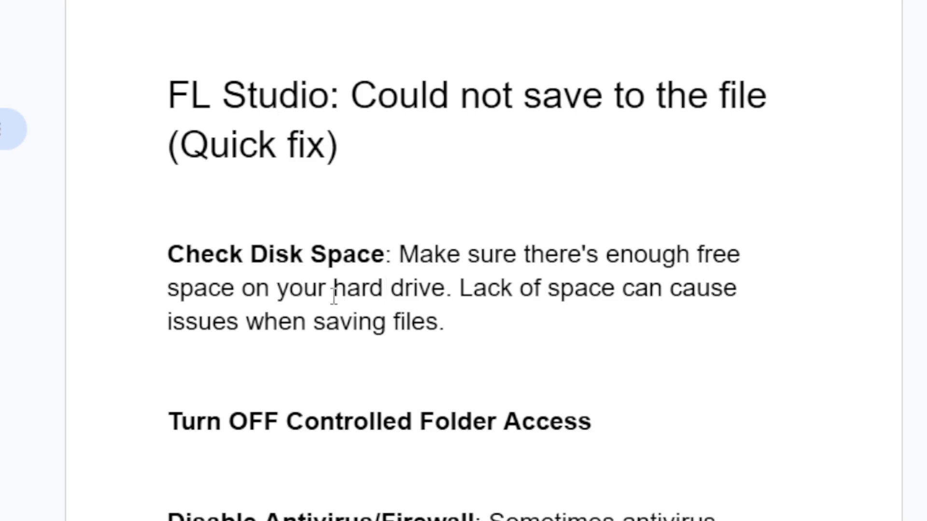
mouse_move(696, 173)
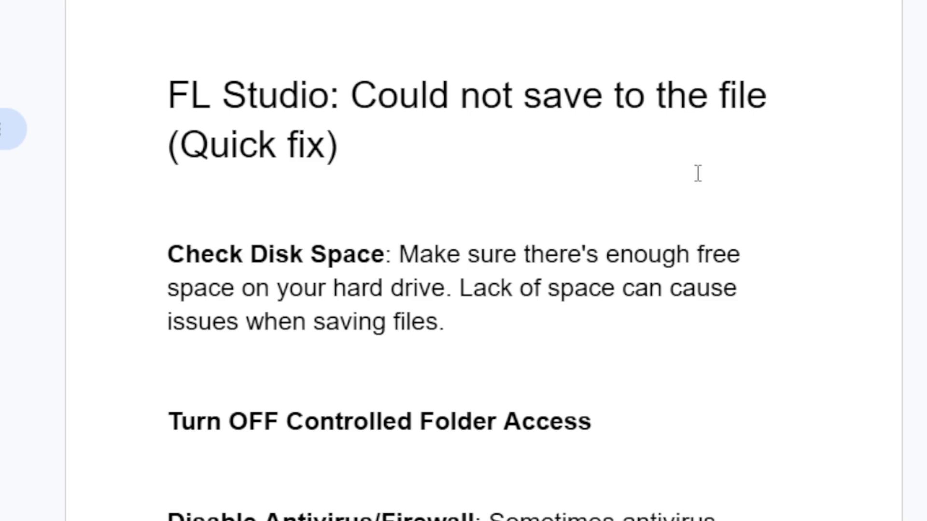
scroll("down", 3)
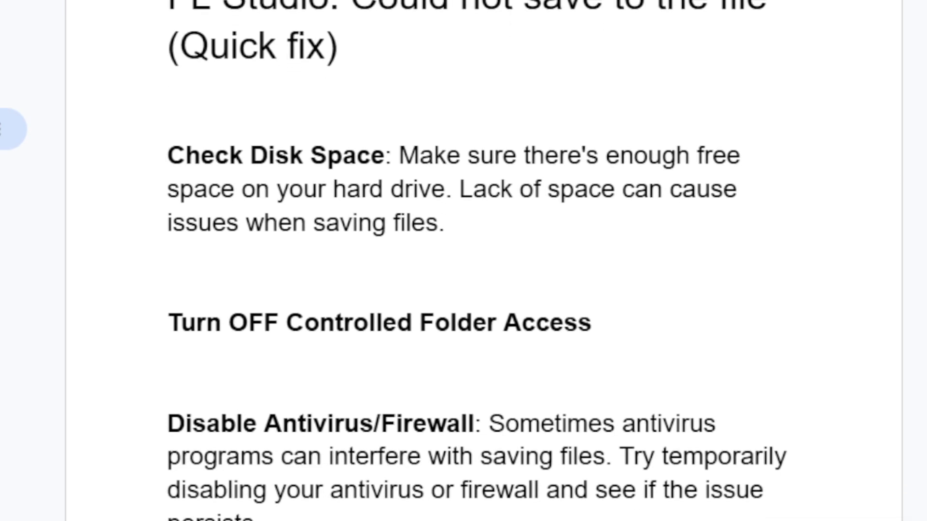
scroll("down", 3)
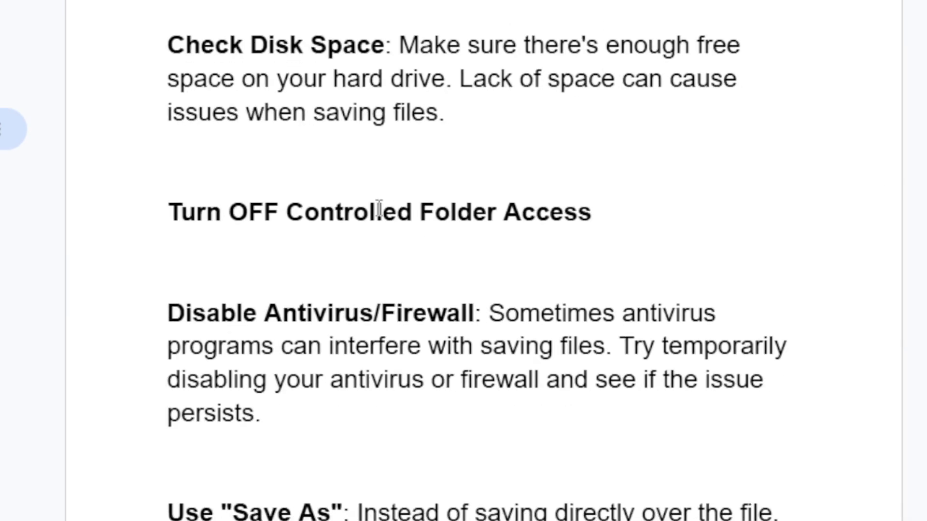
mouse_move(431, 196)
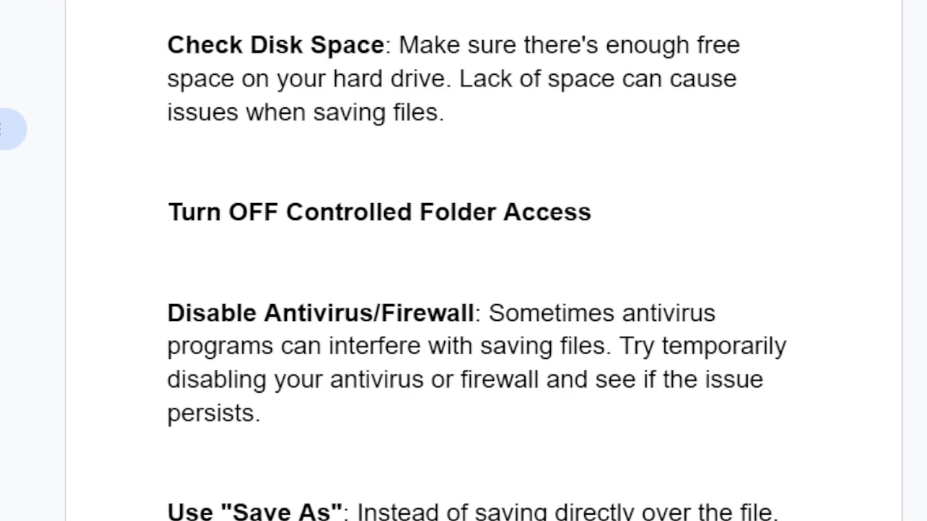
type("secu")
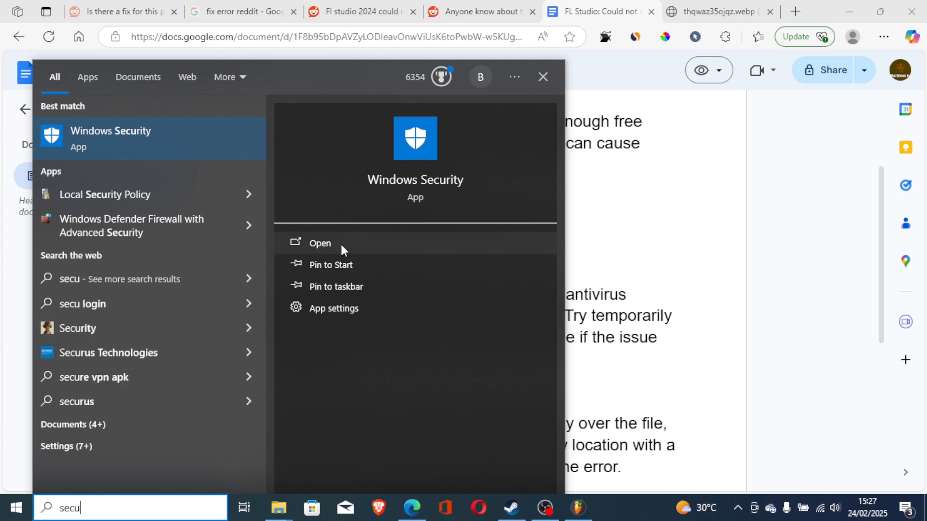
left_click(319, 242)
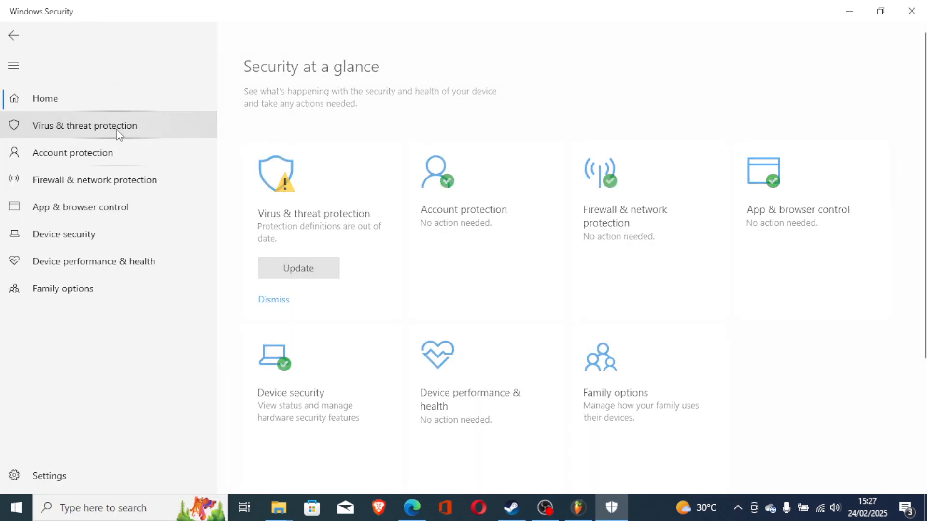
- Open Virus & threat protection settings and check Controlled folder access is off
left_click(84, 125)
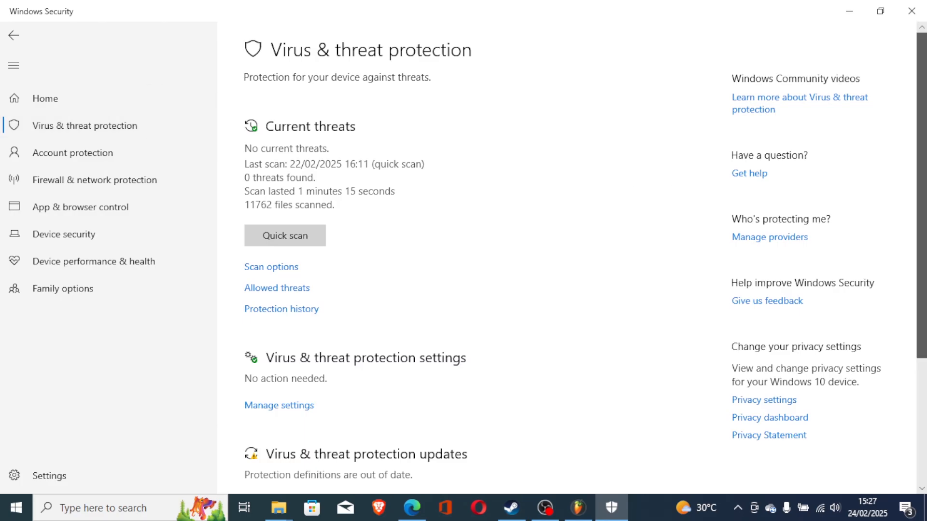
scroll("down", 3)
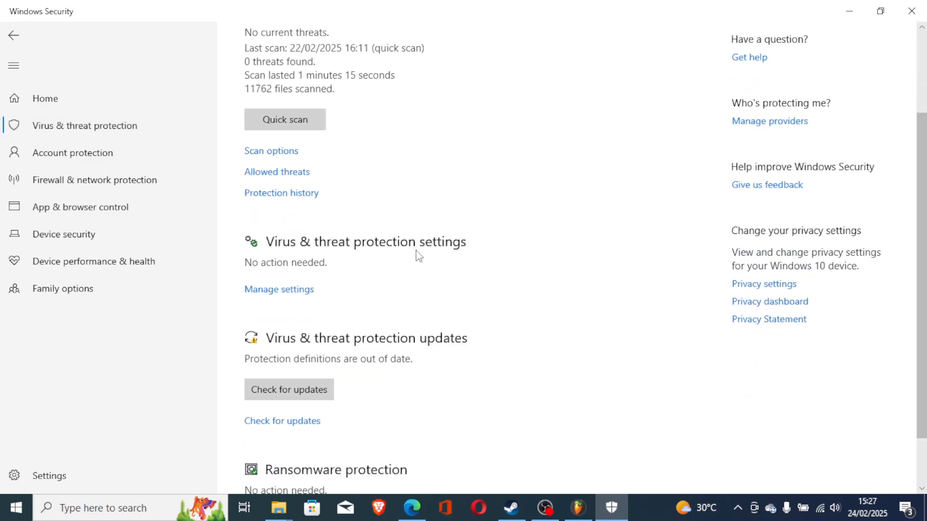
left_click(278, 289)
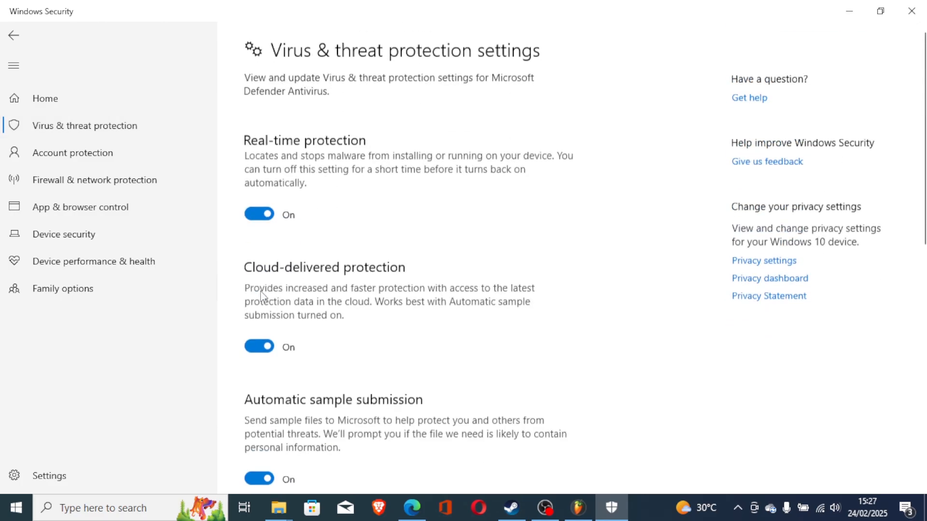
scroll("down", 3)
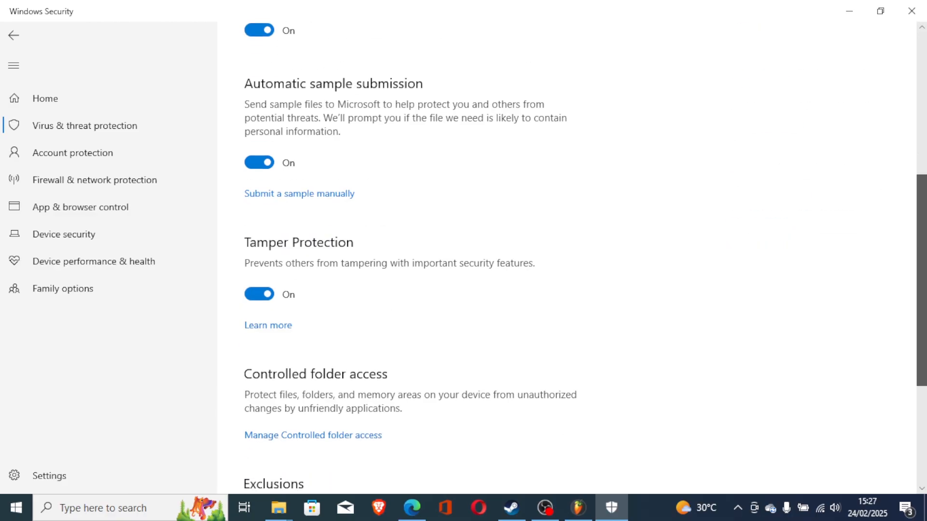
scroll("down", 3)
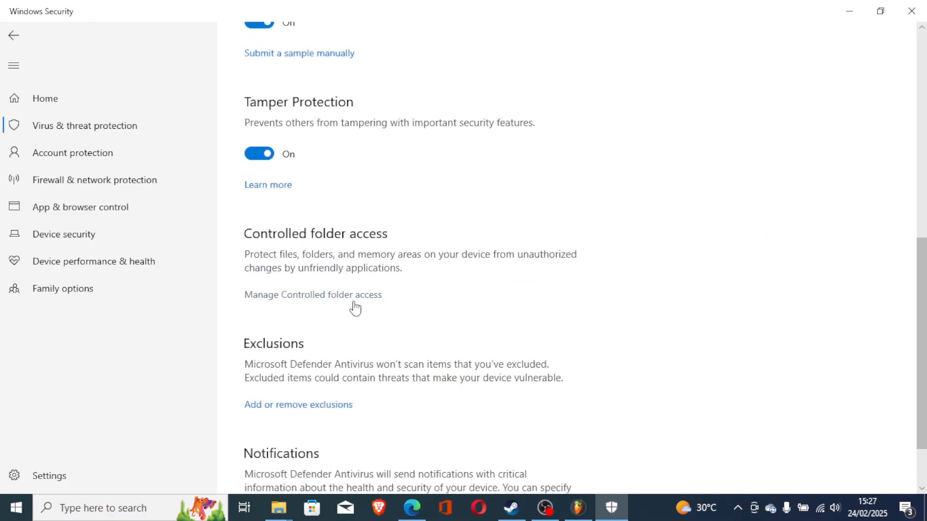
left_click(312, 294)
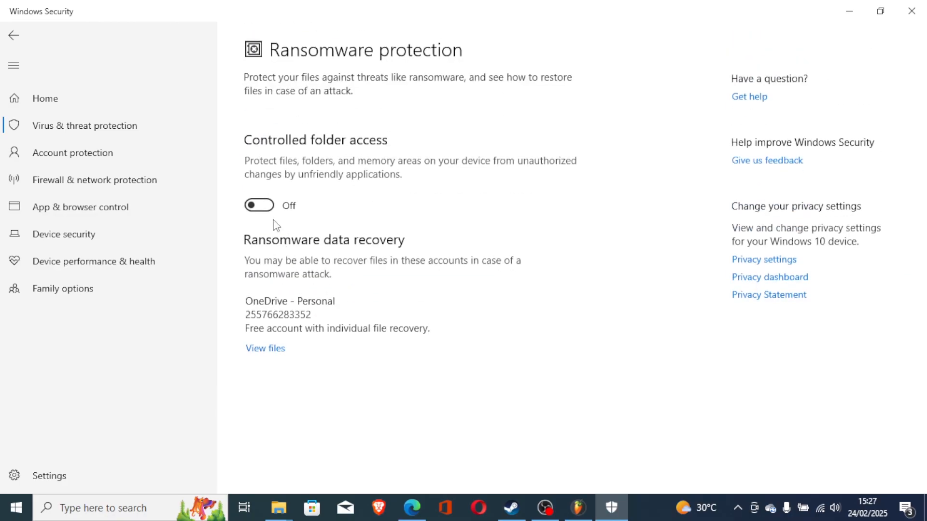
mouse_move(355, 226)
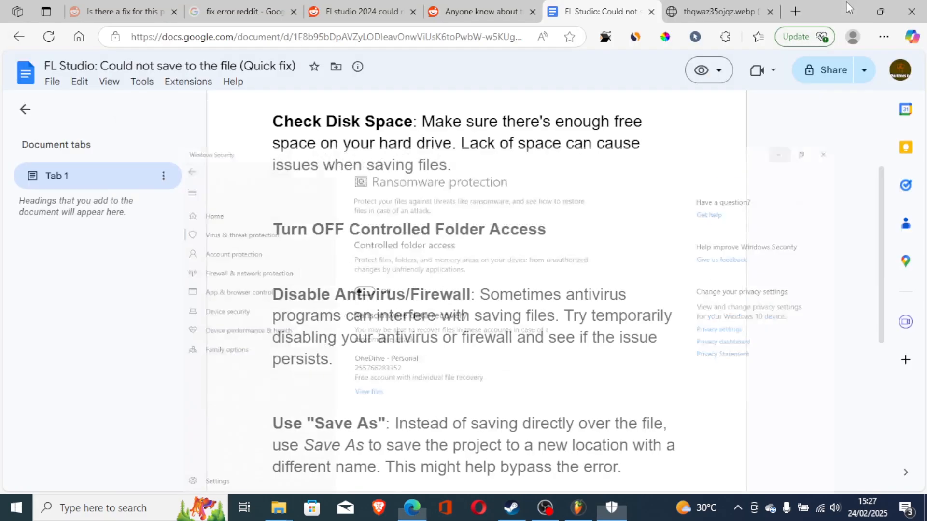
left_click(719, 11)
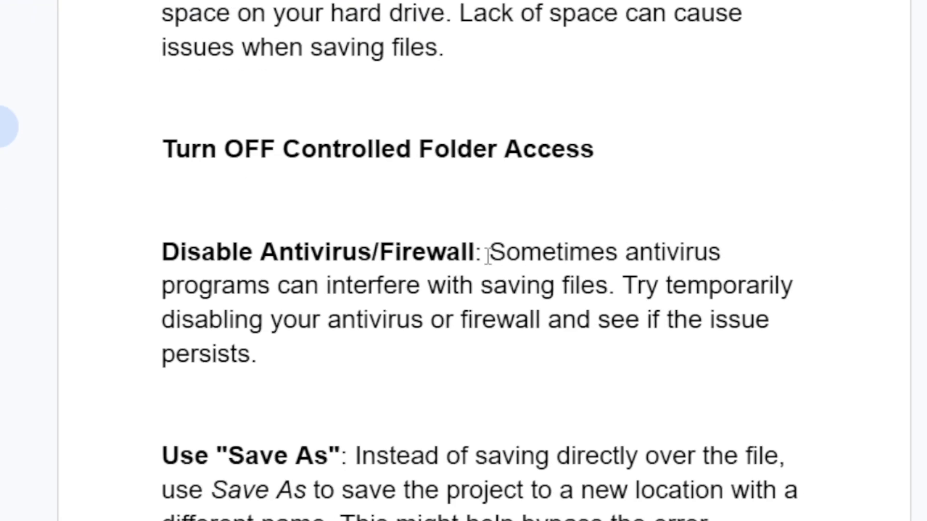
mouse_move(243, 271)
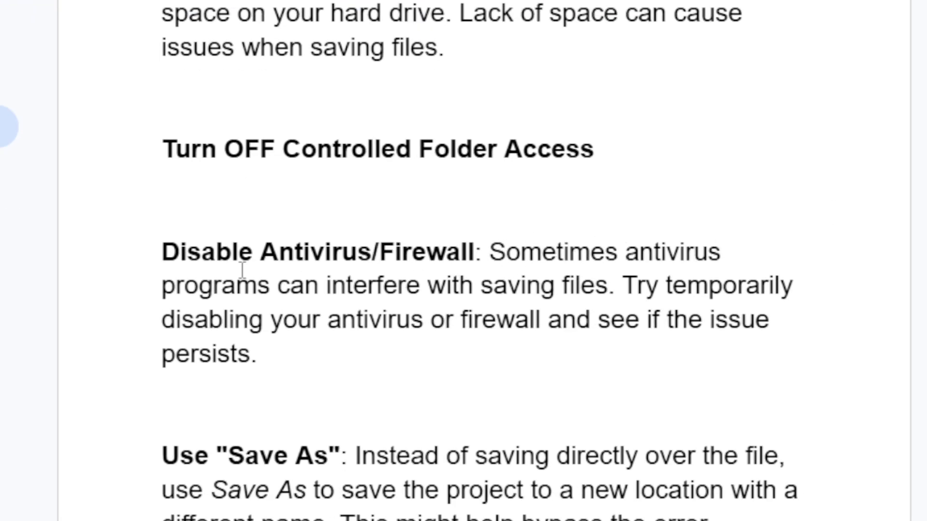
mouse_move(625, 294)
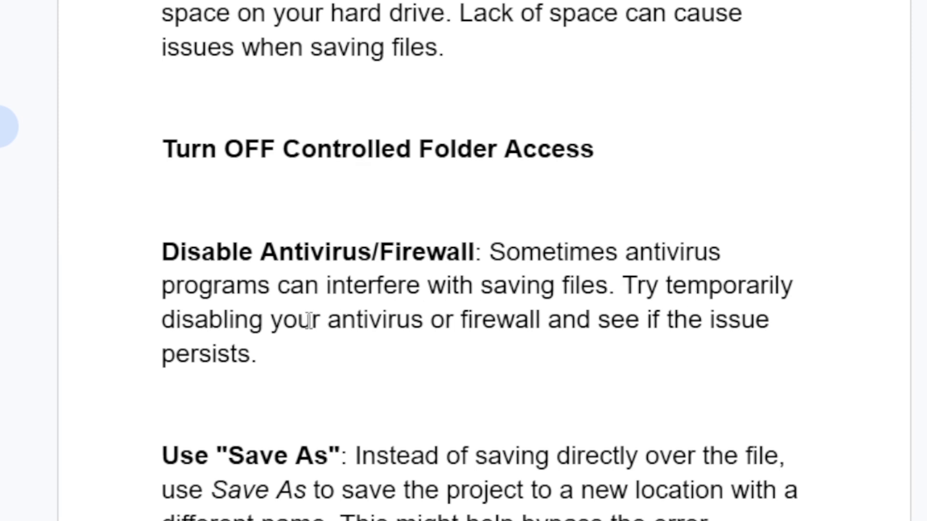
mouse_move(633, 329)
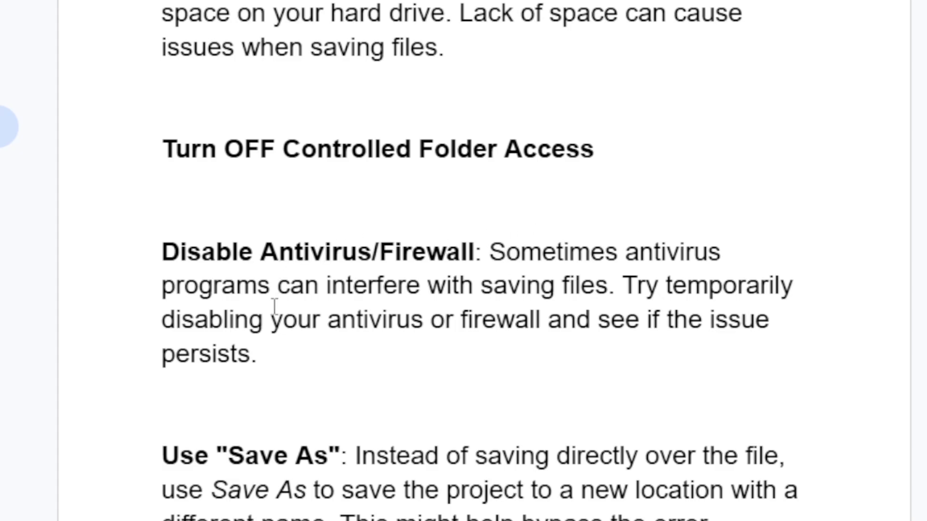
mouse_move(650, 295)
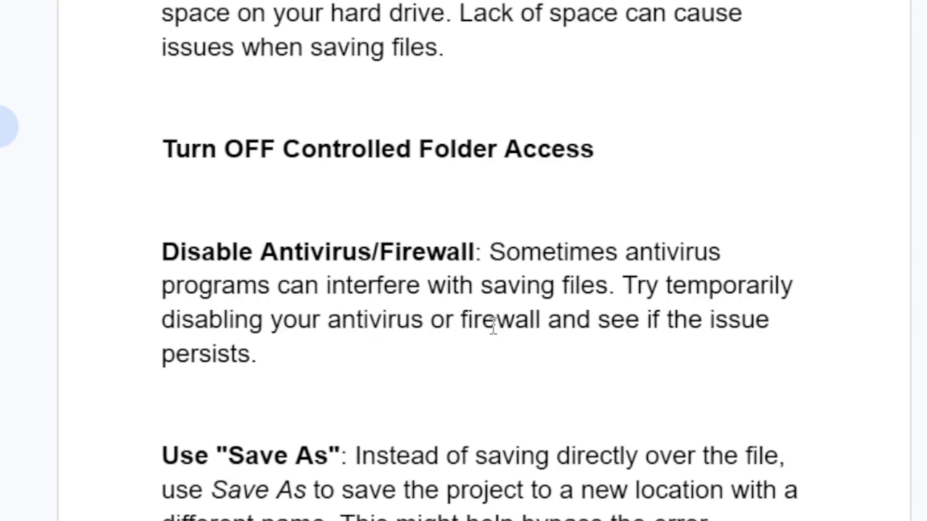
mouse_move(168, 413)
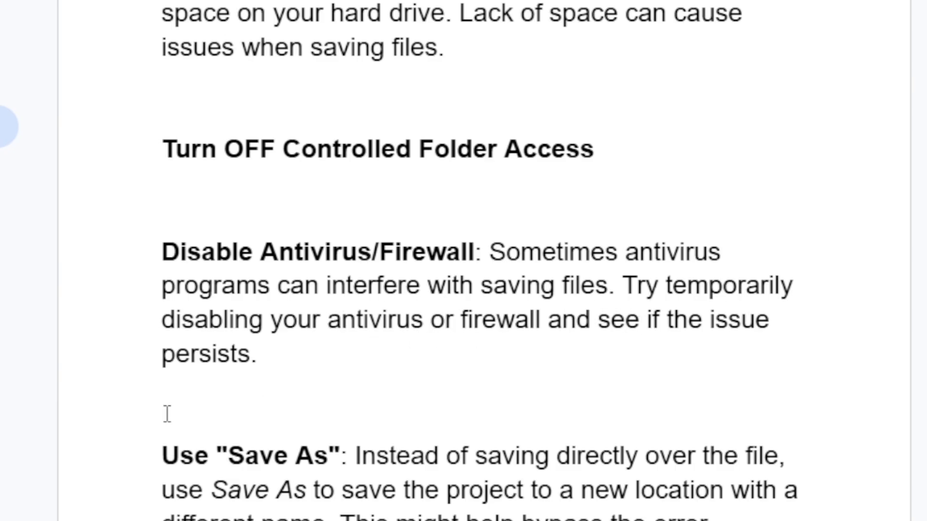
- Reopen Windows Security via 'secu', confirm real-time protection is on, then return to the guide
type("secu")
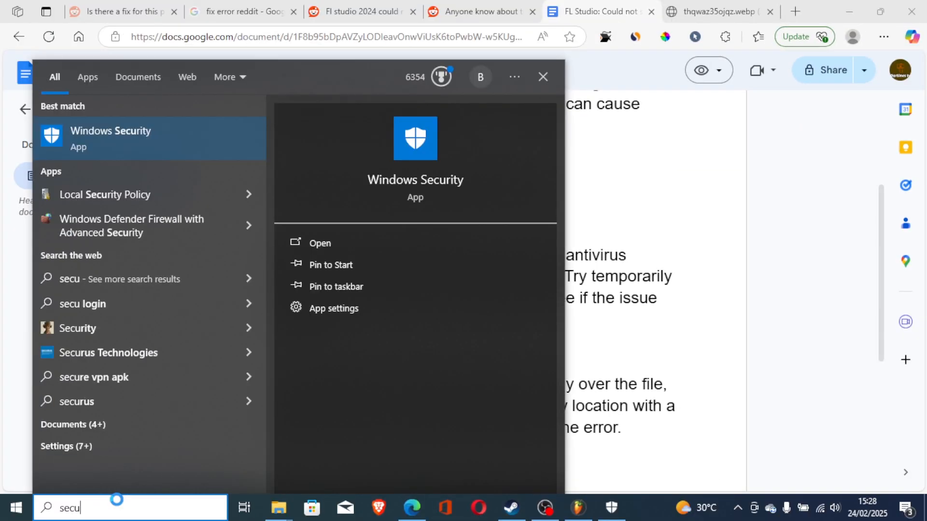
left_click(319, 243)
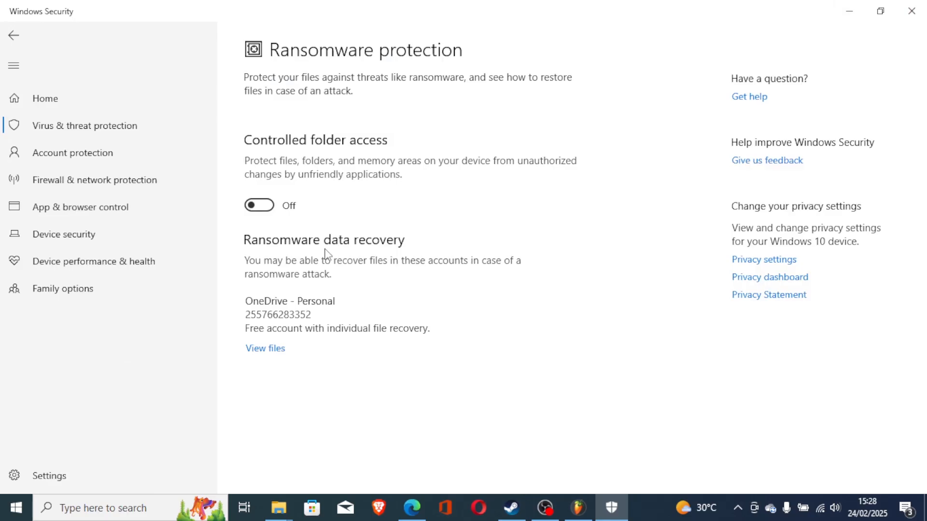
mouse_move(48, 87)
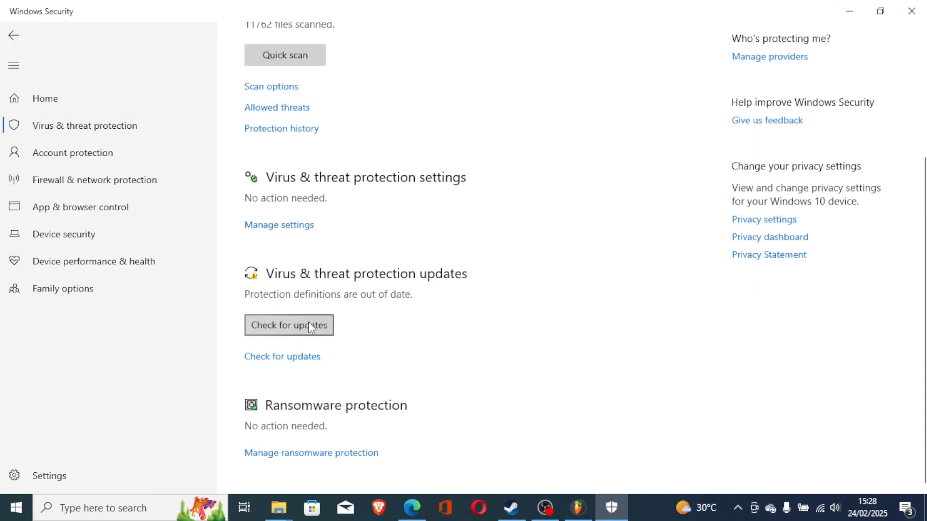
left_click(279, 224)
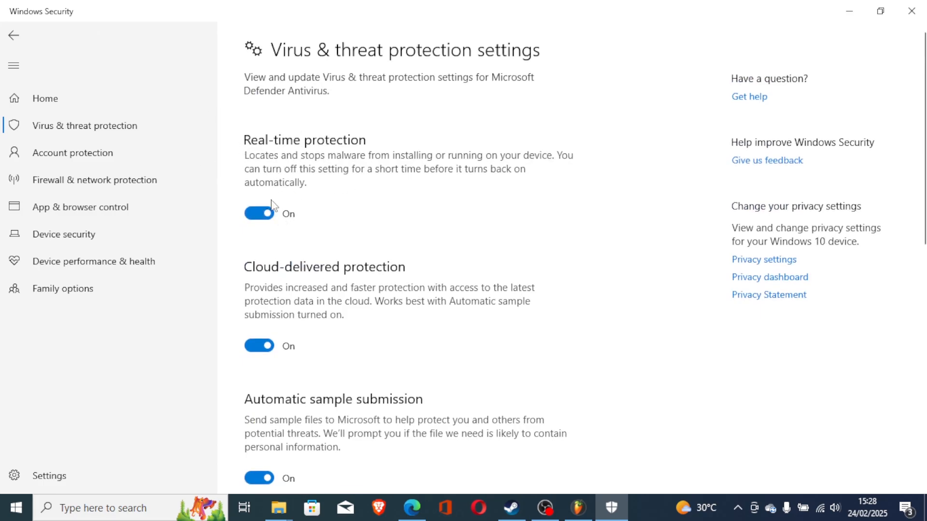
mouse_move(673, 137)
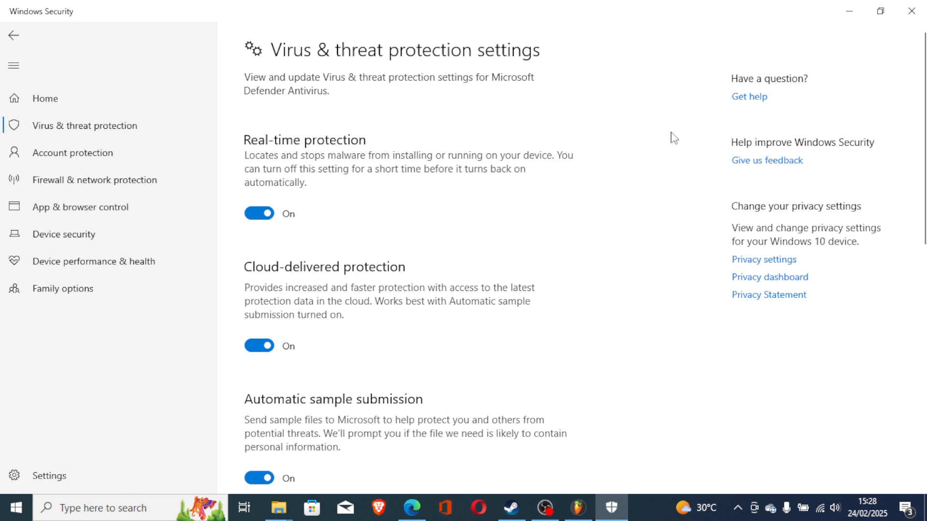
left_click(411, 507)
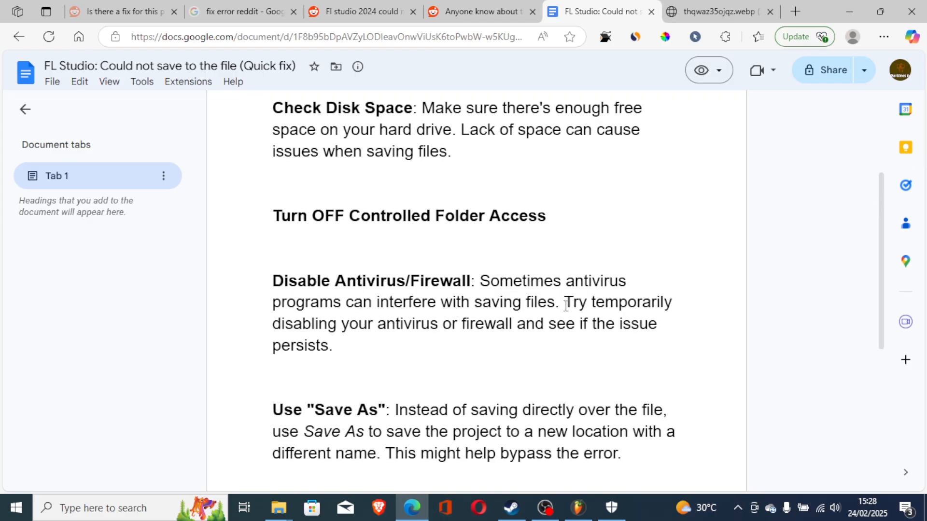
mouse_move(369, 331)
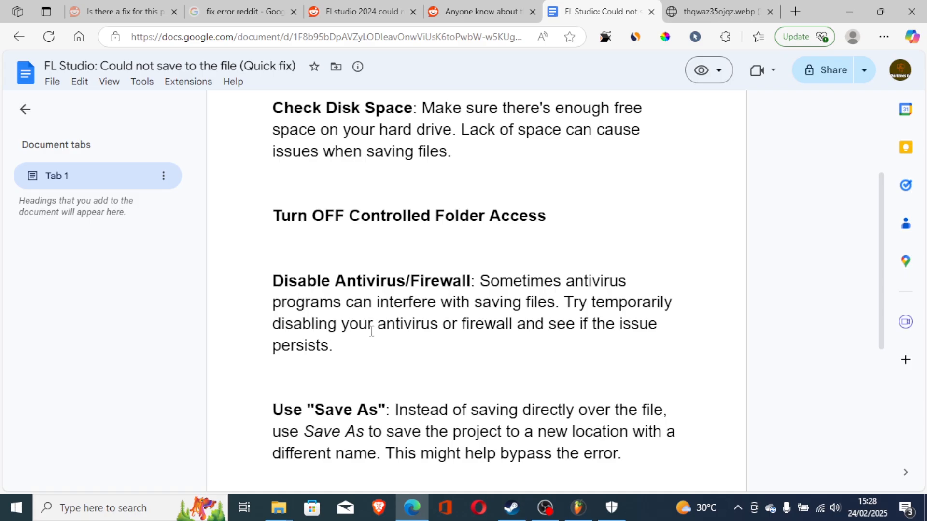
mouse_move(624, 324)
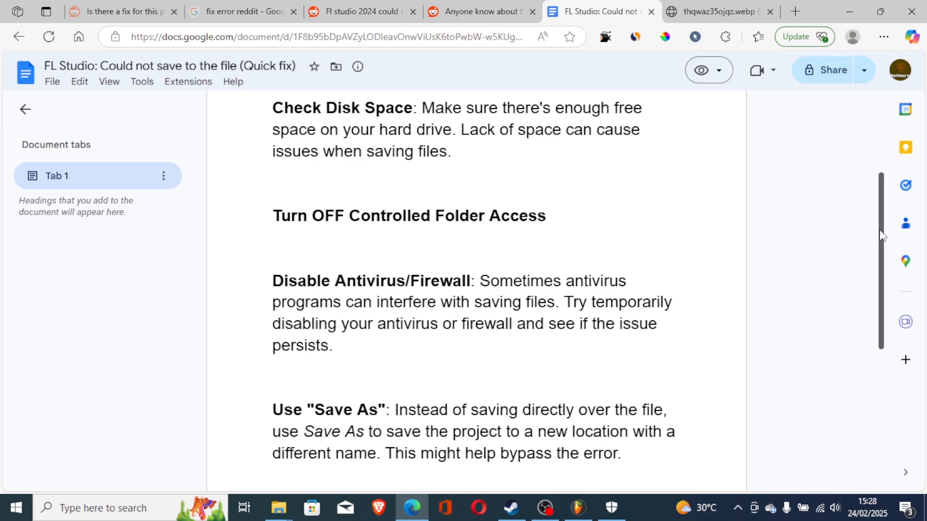
- Scroll the Google Doc down to the 'Use Save As' tip
scroll("down", 3)
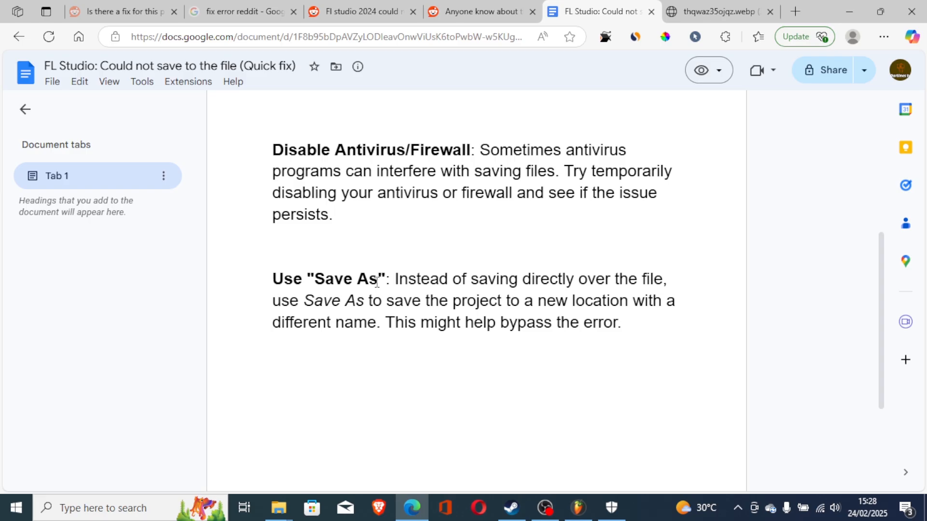
mouse_move(436, 295)
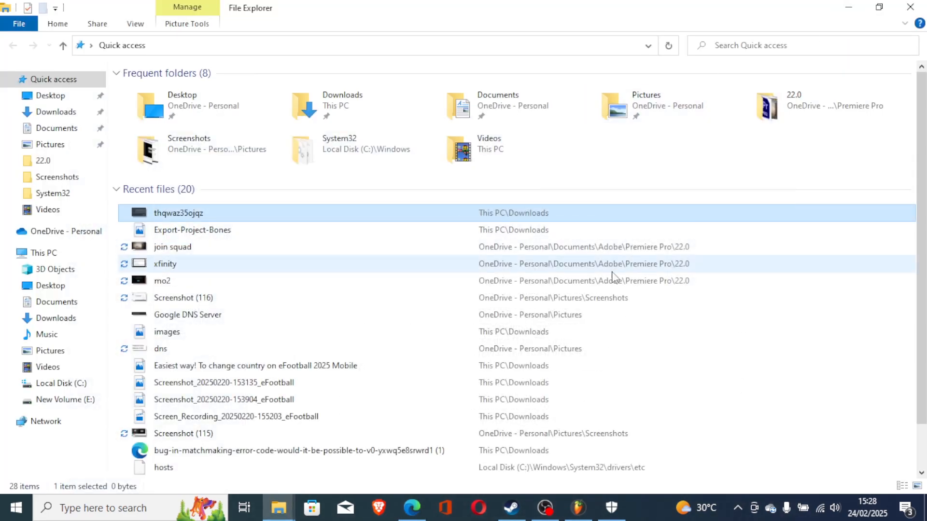
- Open FL Studio's Save As dialog, close it unsaved, and return to the Google Docs notes
left_click(576, 509)
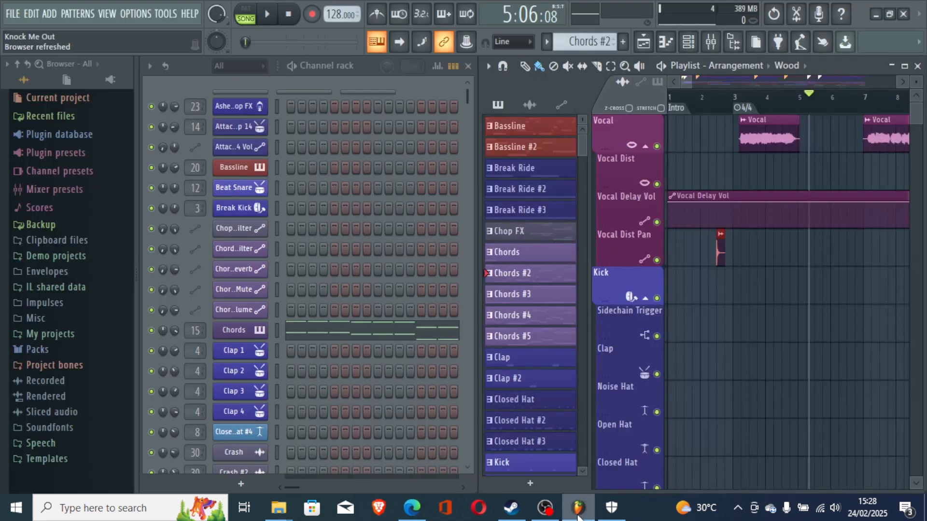
mouse_move(275, 72)
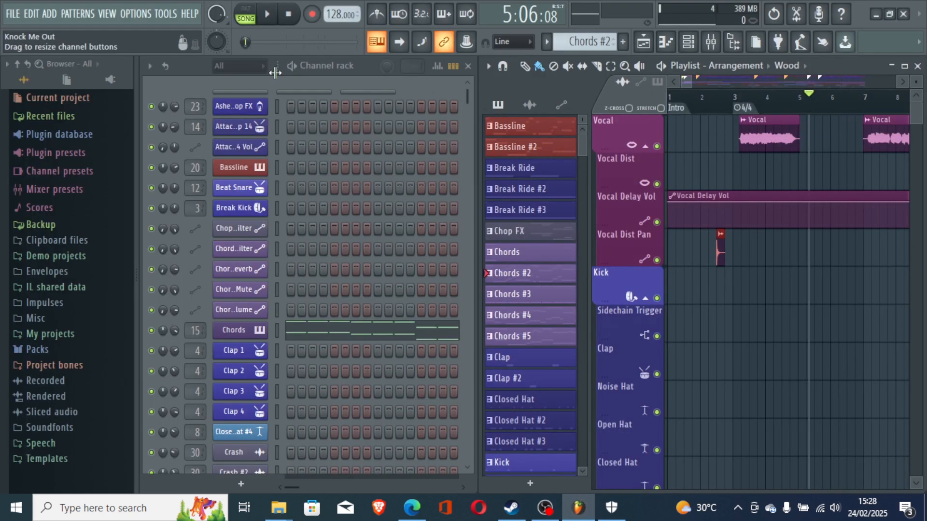
left_click(11, 13)
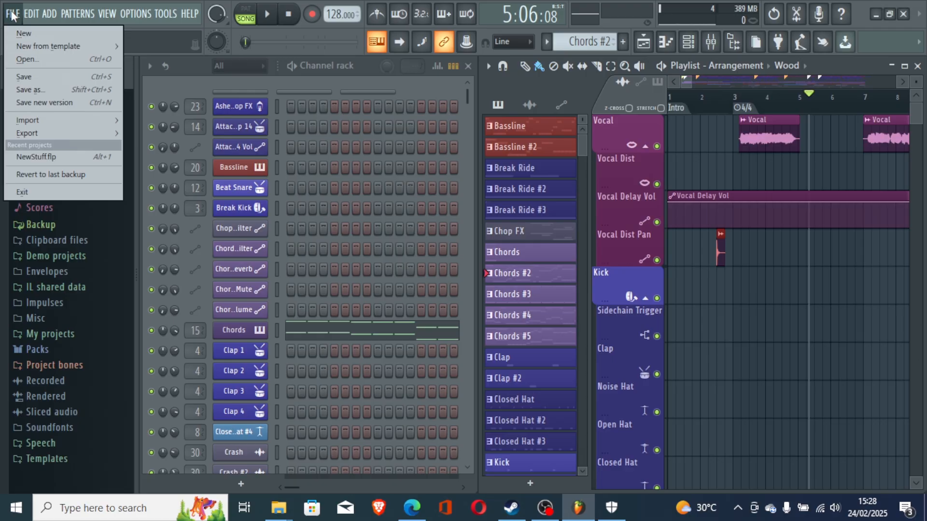
mouse_move(28, 89)
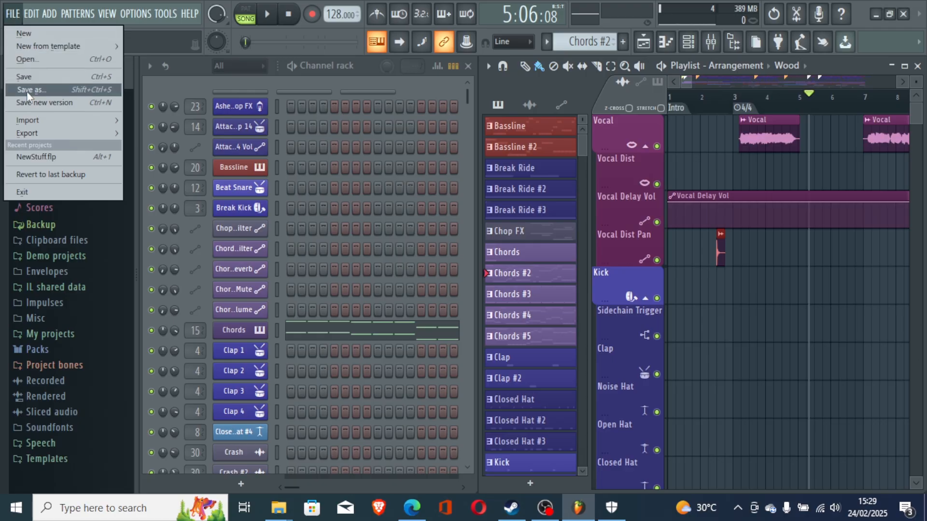
mouse_move(53, 92)
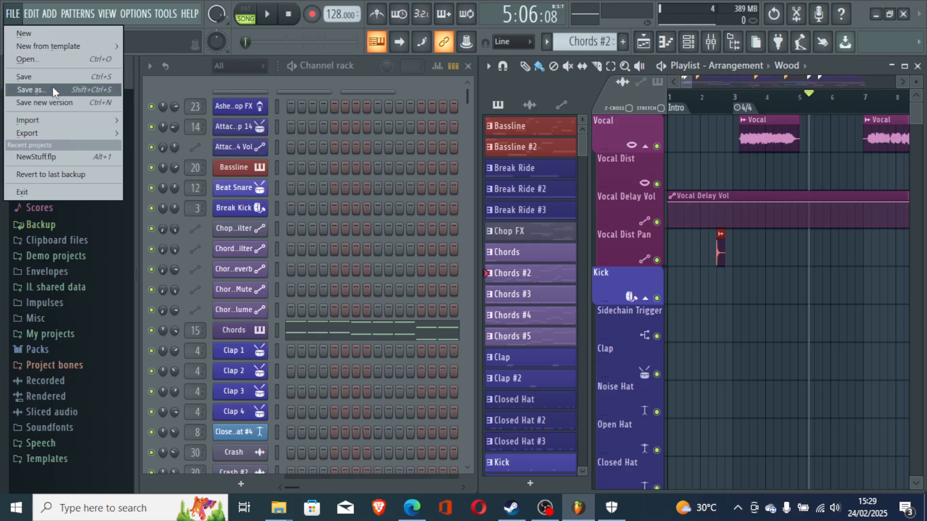
left_click(33, 89)
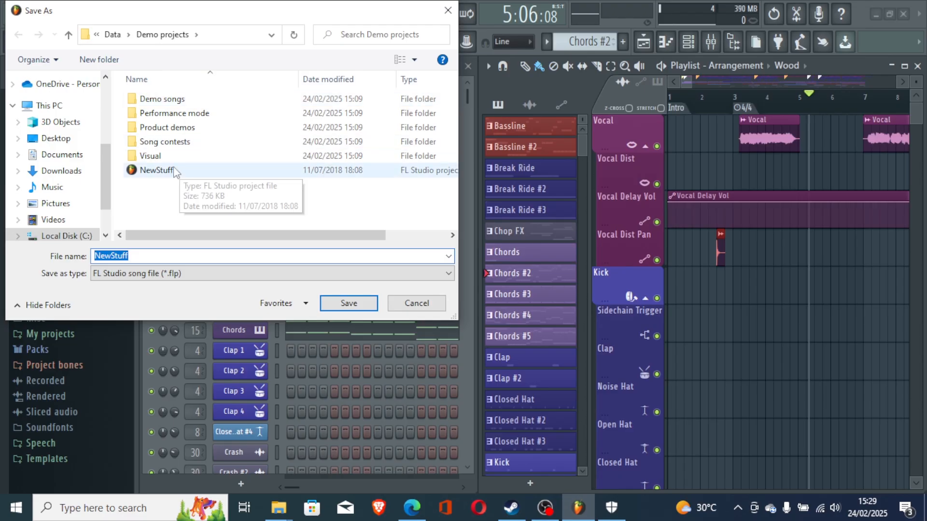
mouse_move(190, 181)
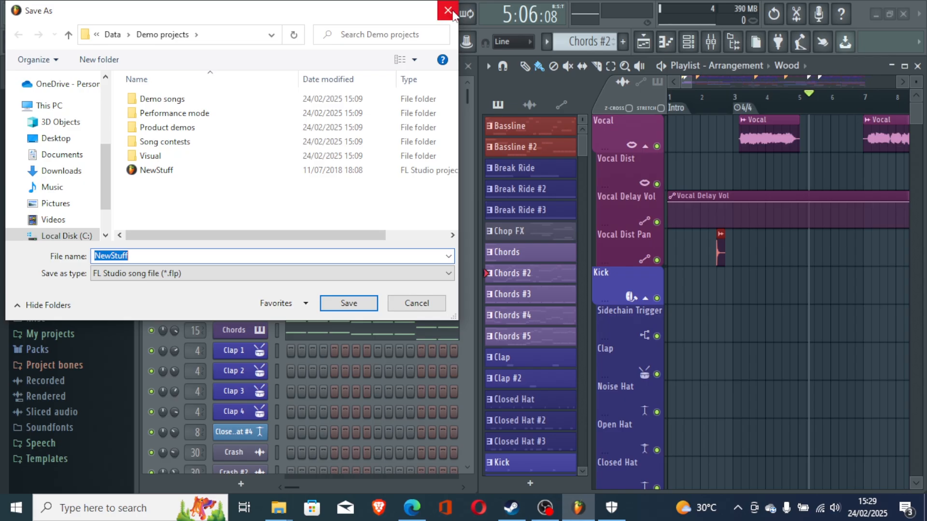
left_click(447, 10)
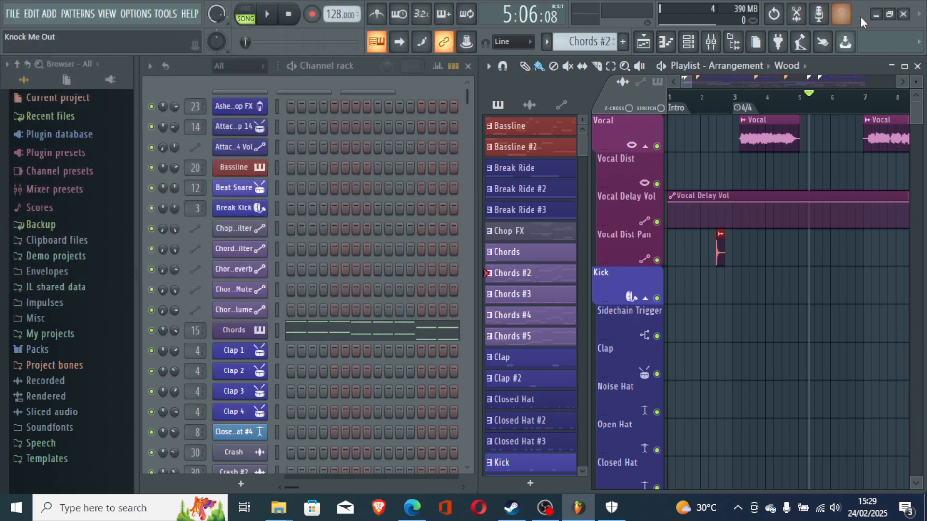
left_click(278, 508)
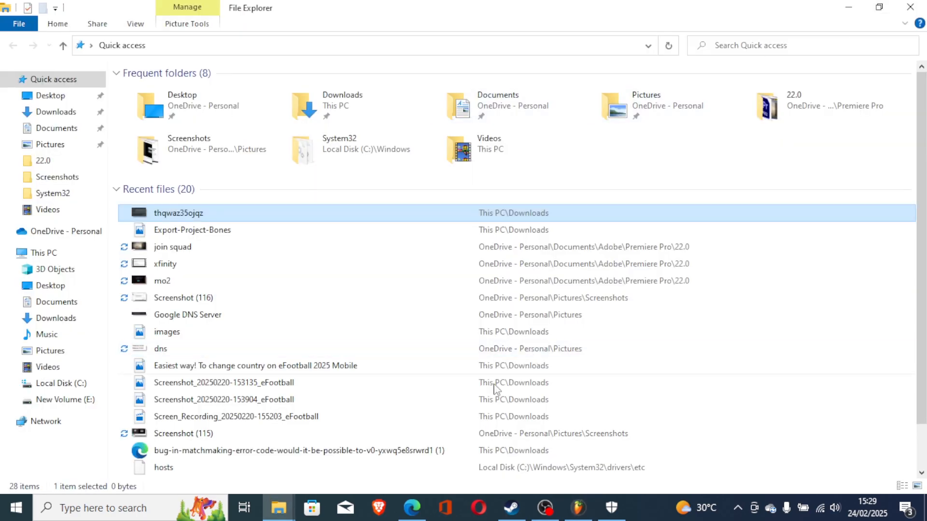
left_click(412, 508)
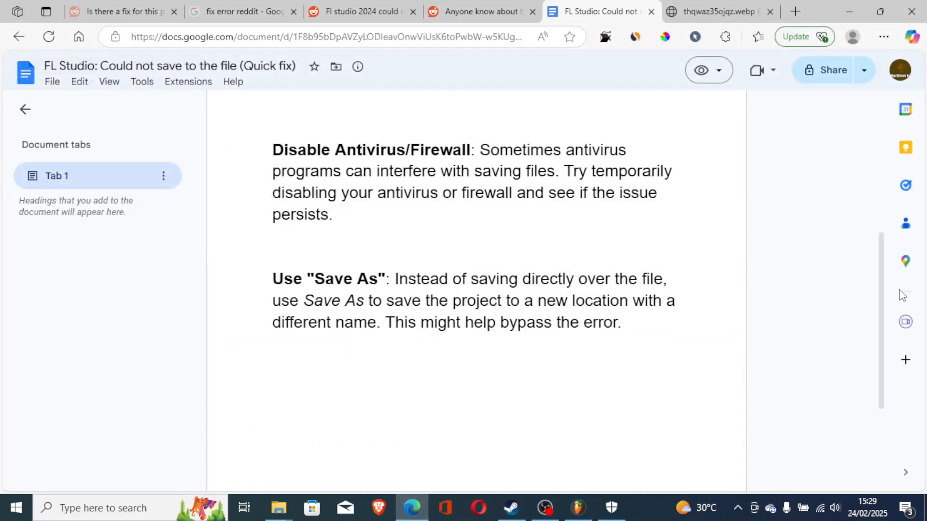